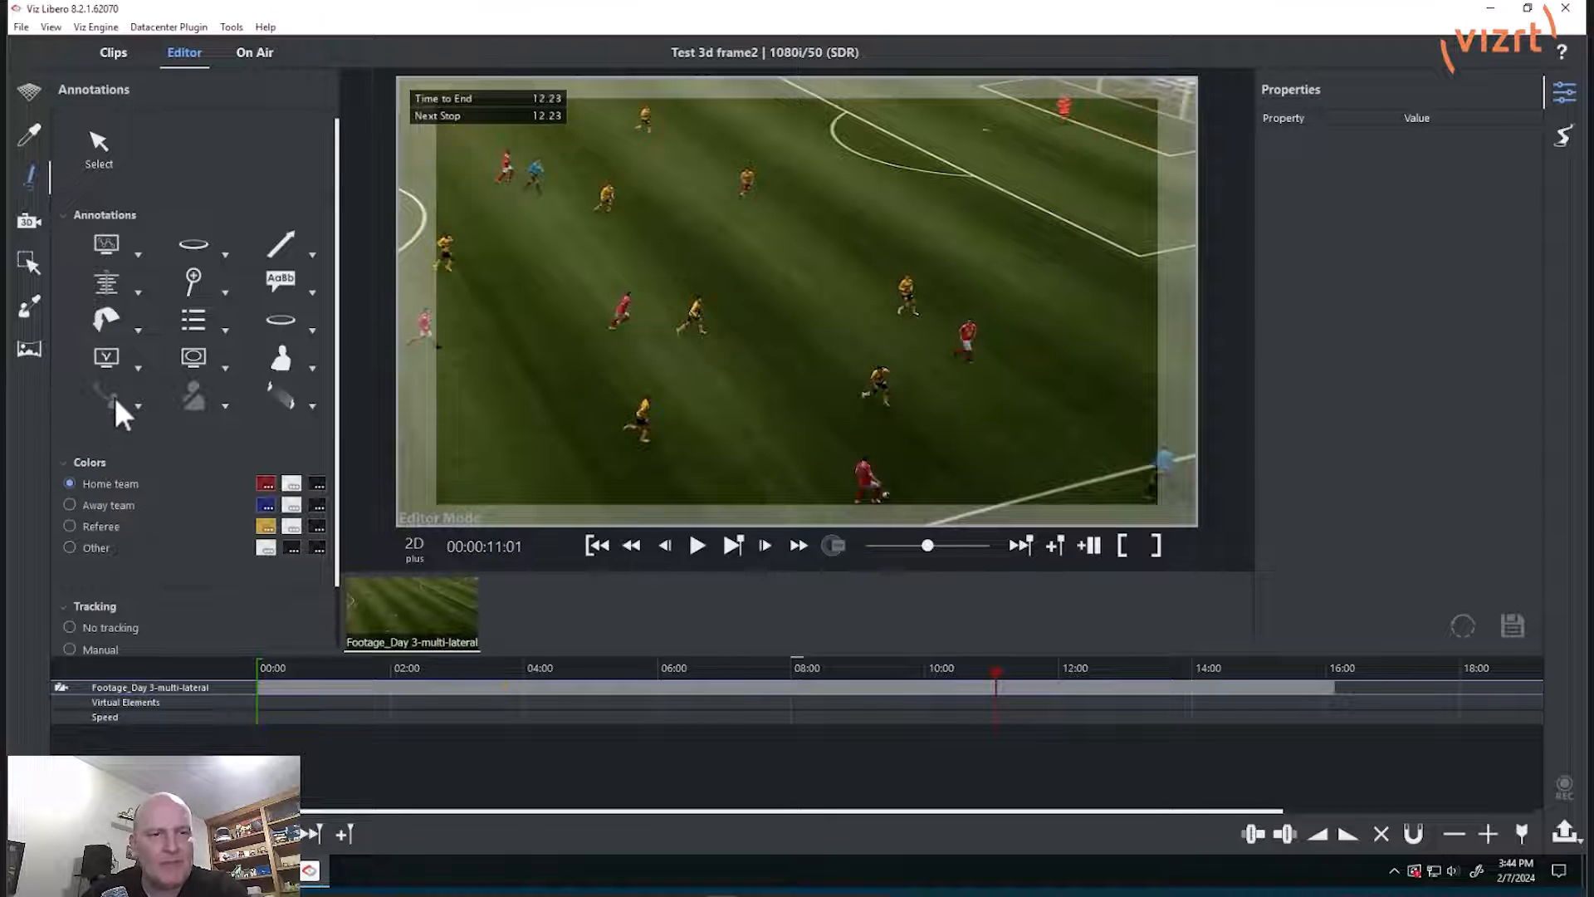
Step: In the Detection tool, turn Use AI back on and detect the players and referee
left_click(138, 405)
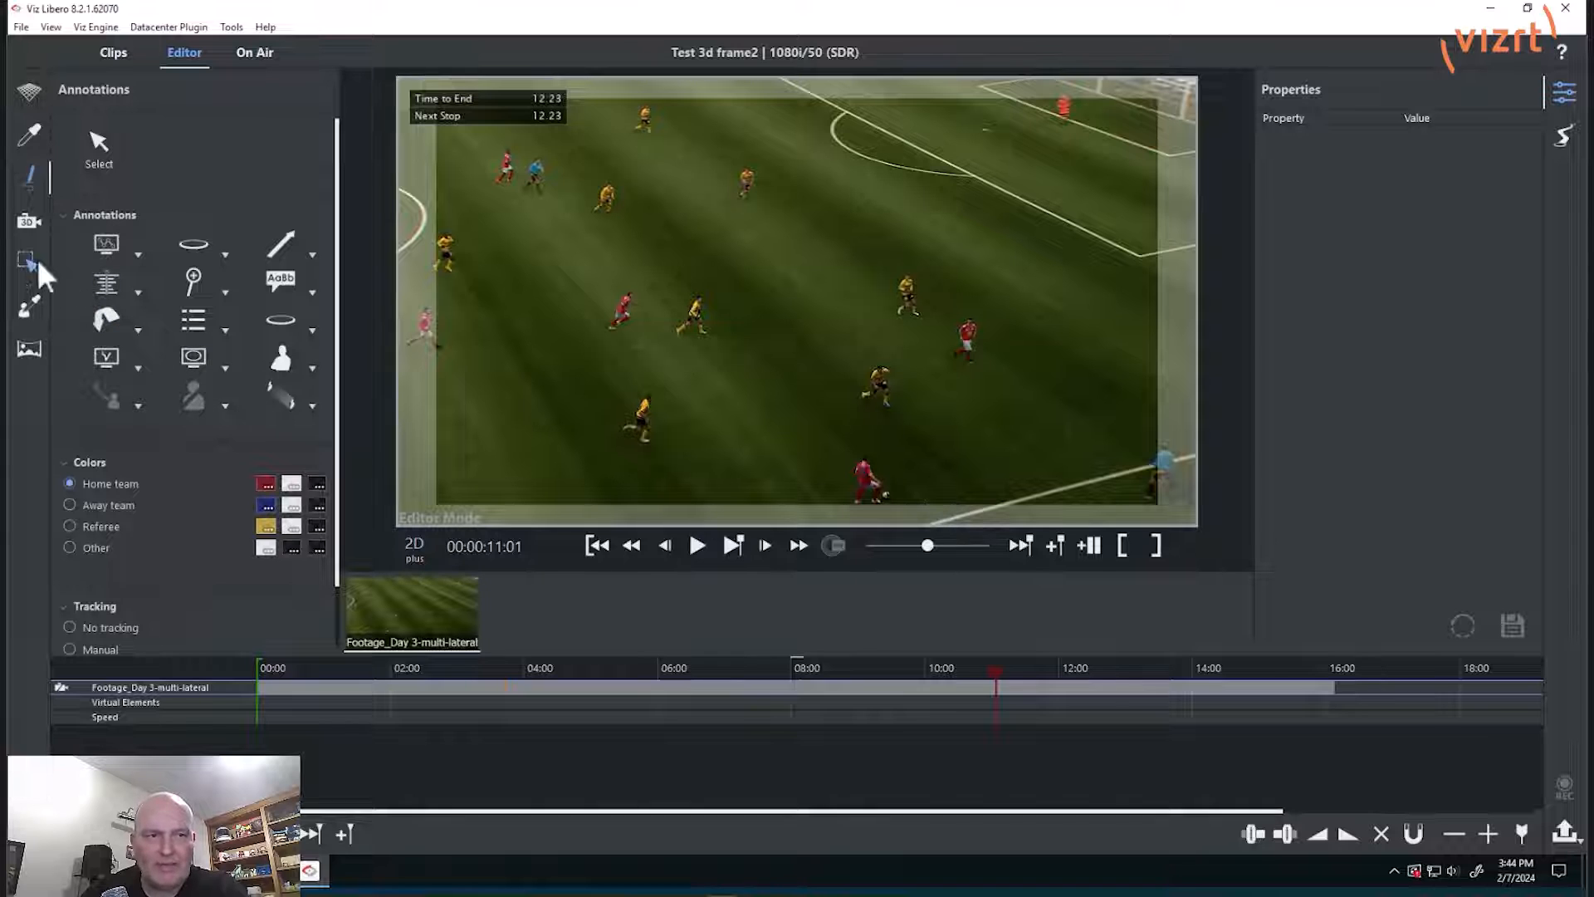
left_click(28, 262)
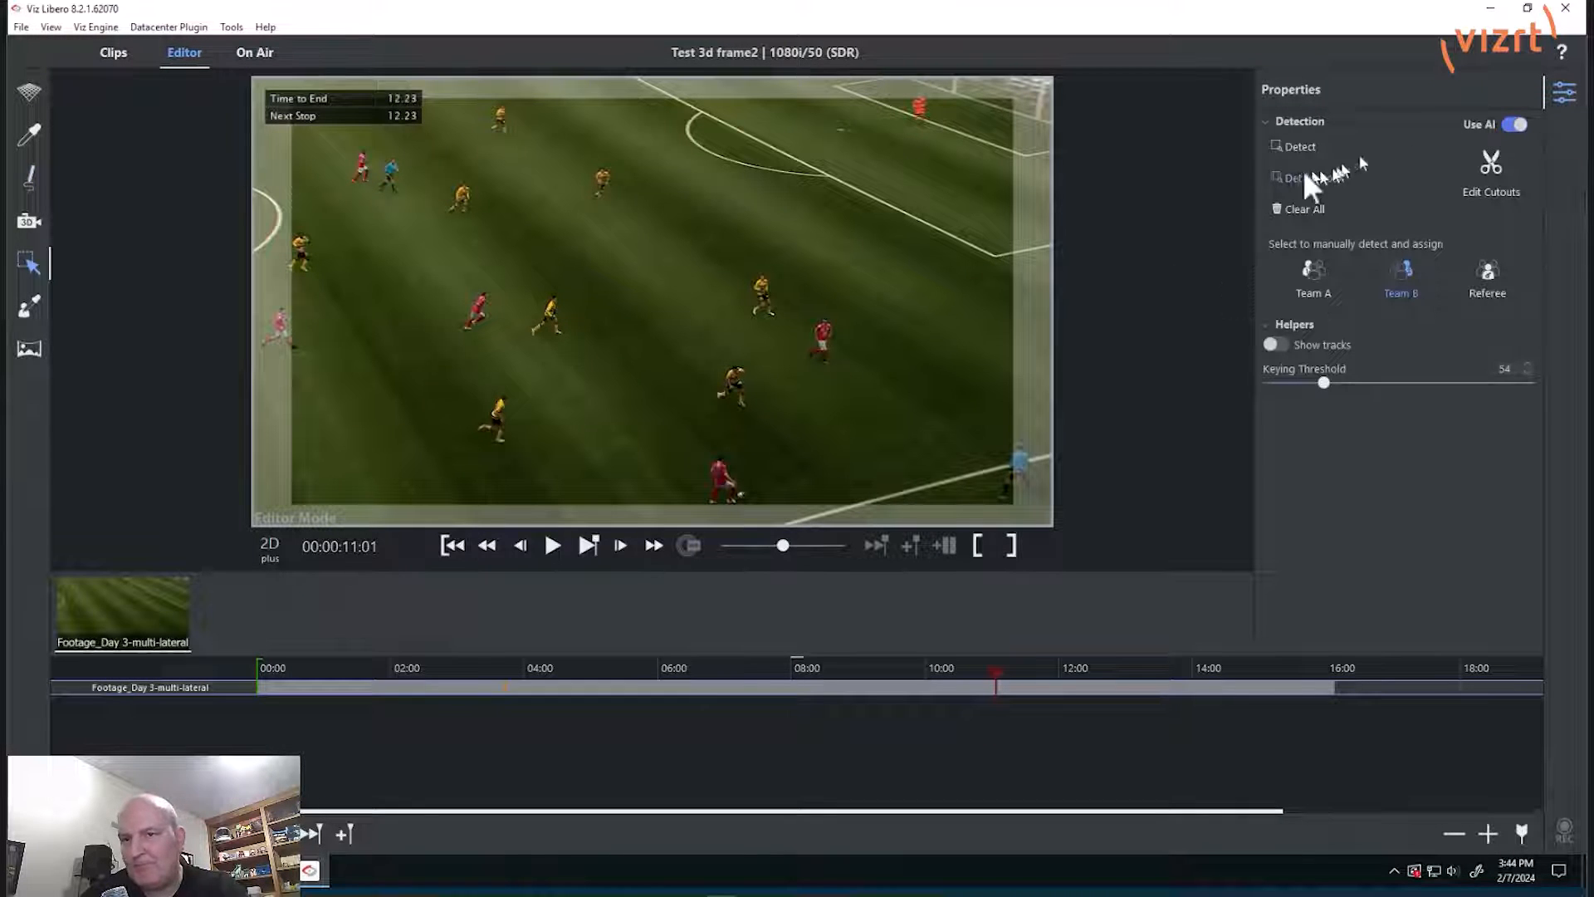
left_click(1513, 124)
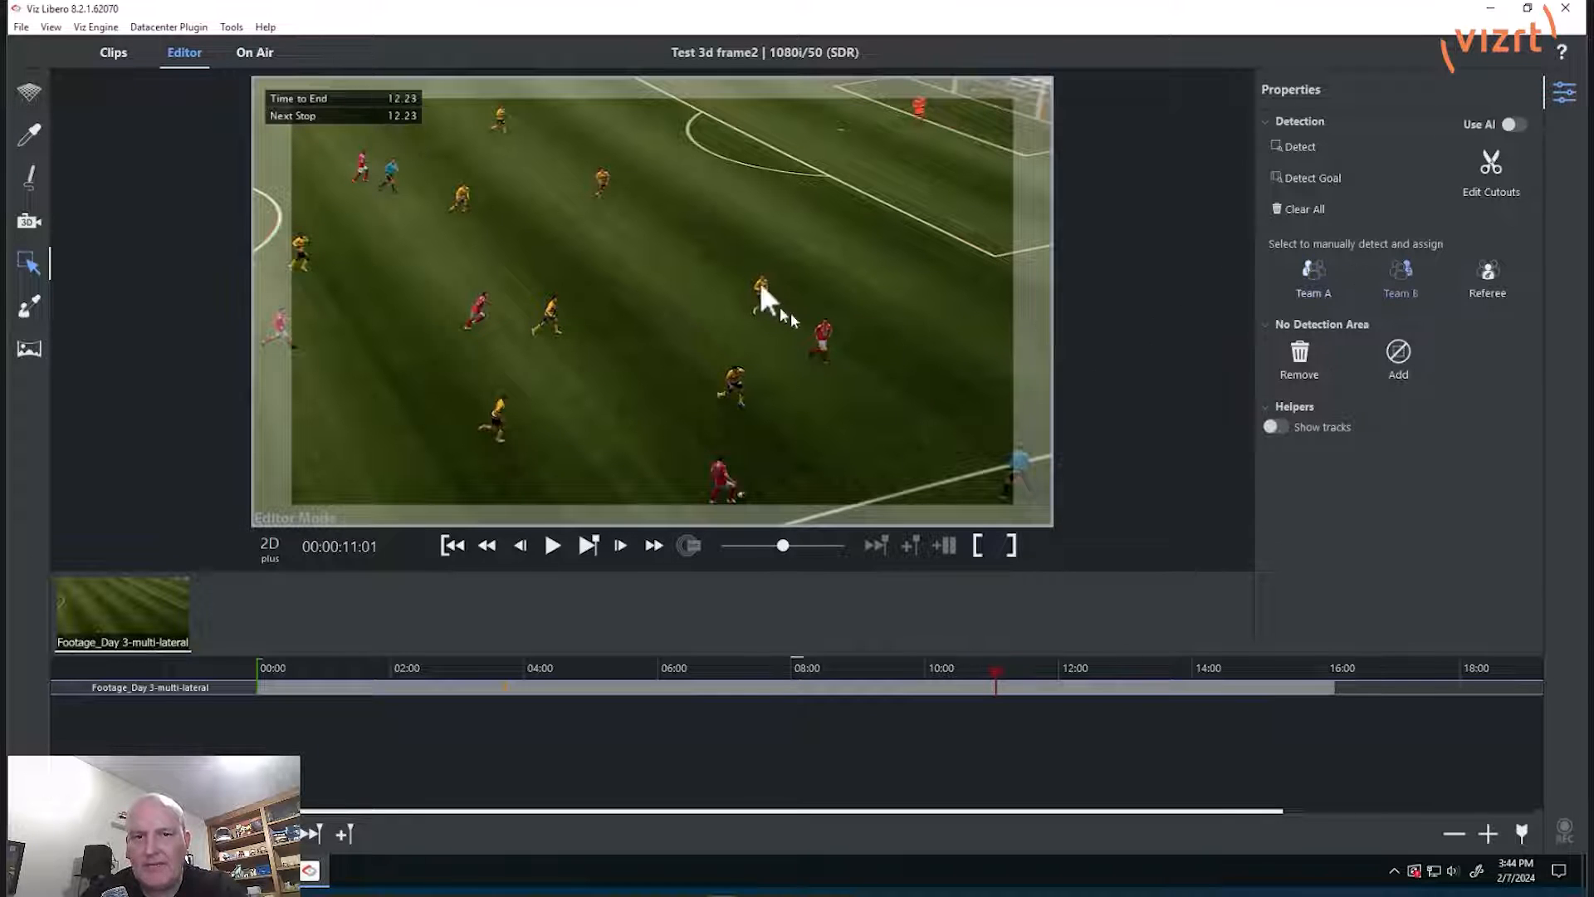
mouse_move(1377, 340)
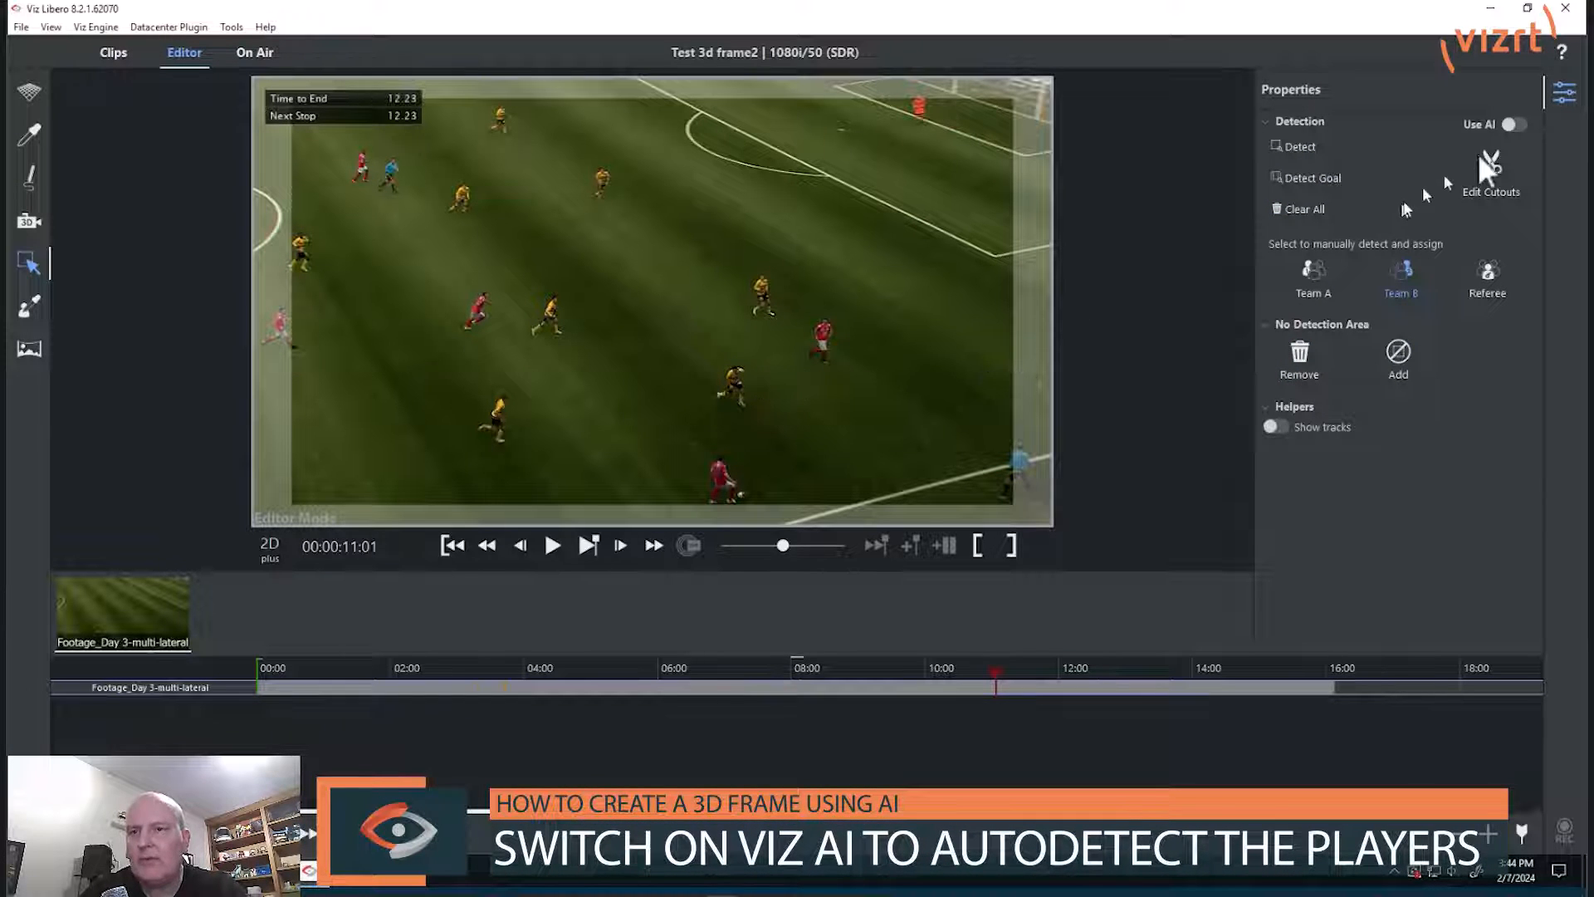
left_click(1513, 124)
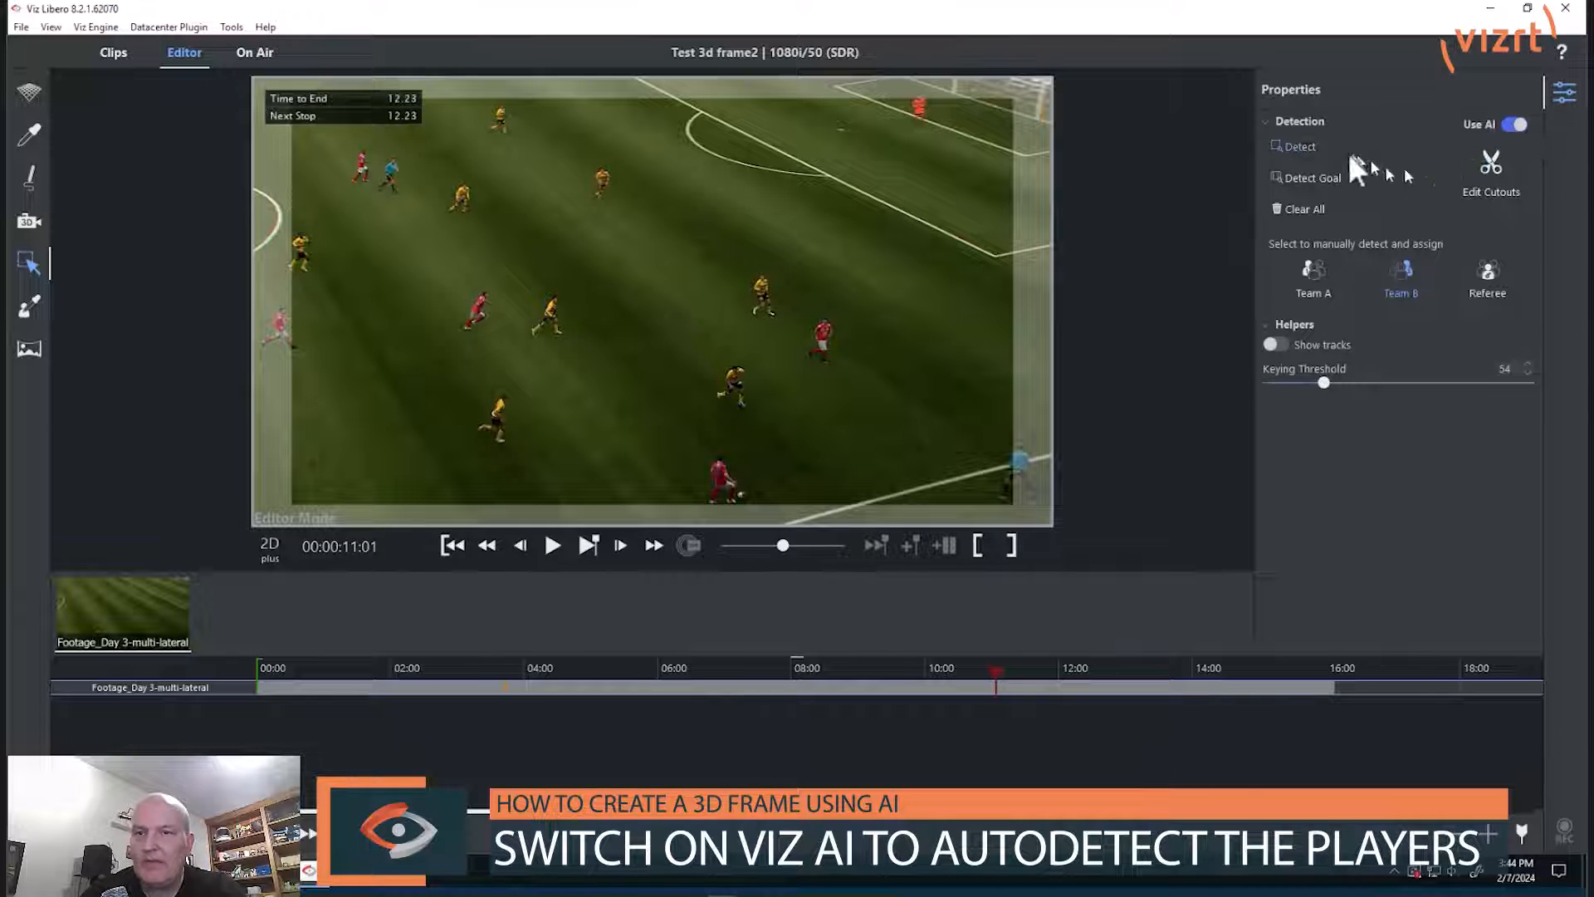
left_click(1298, 146)
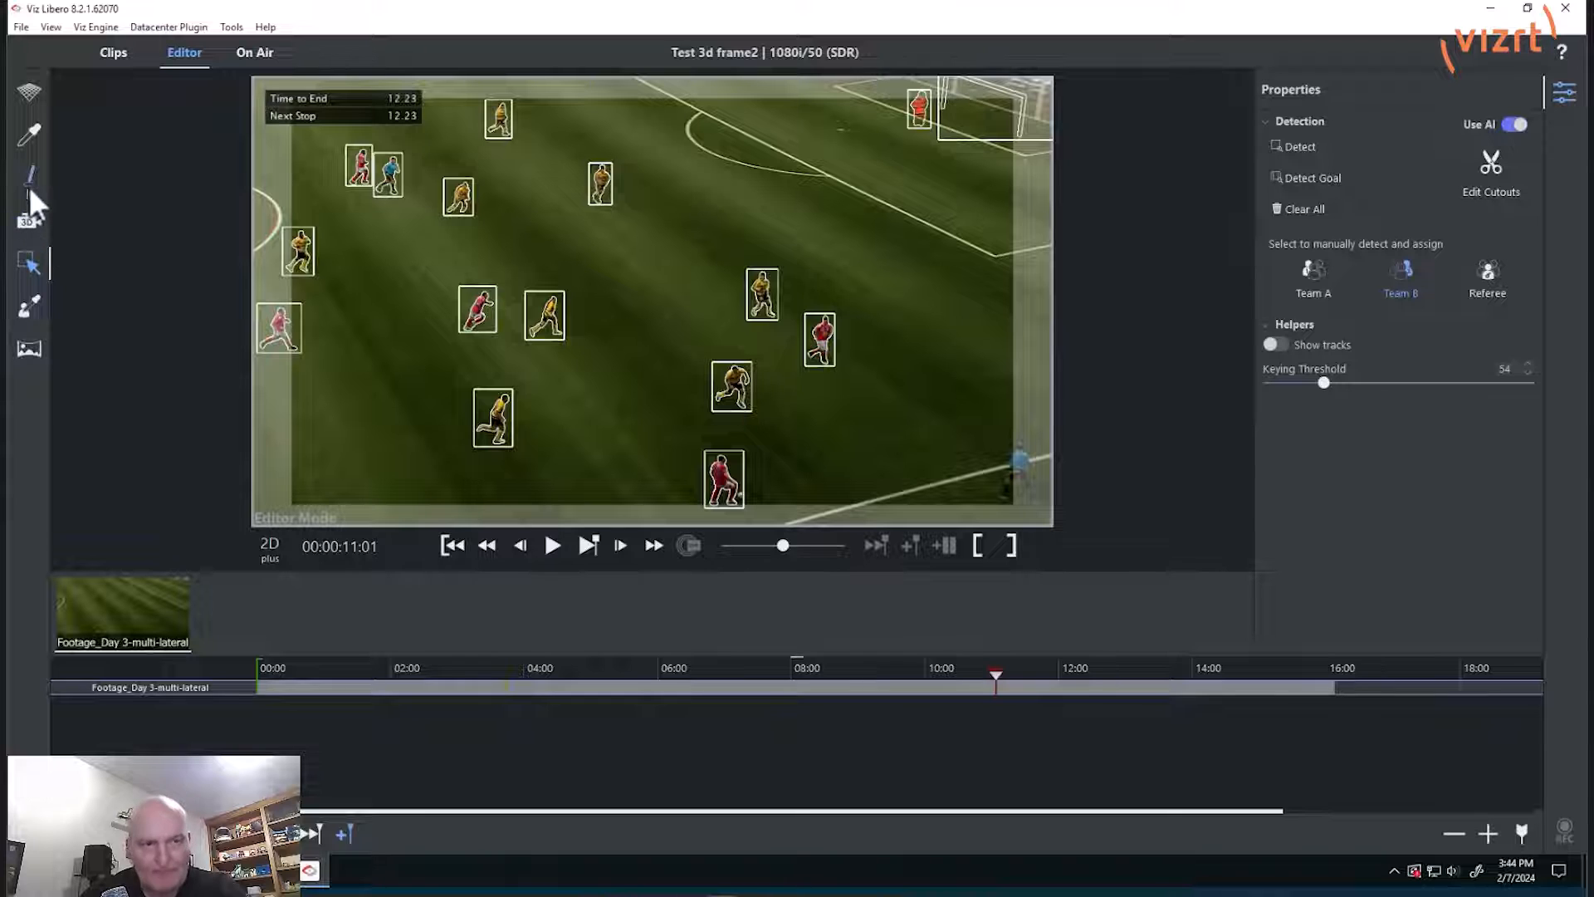
mouse_move(28, 173)
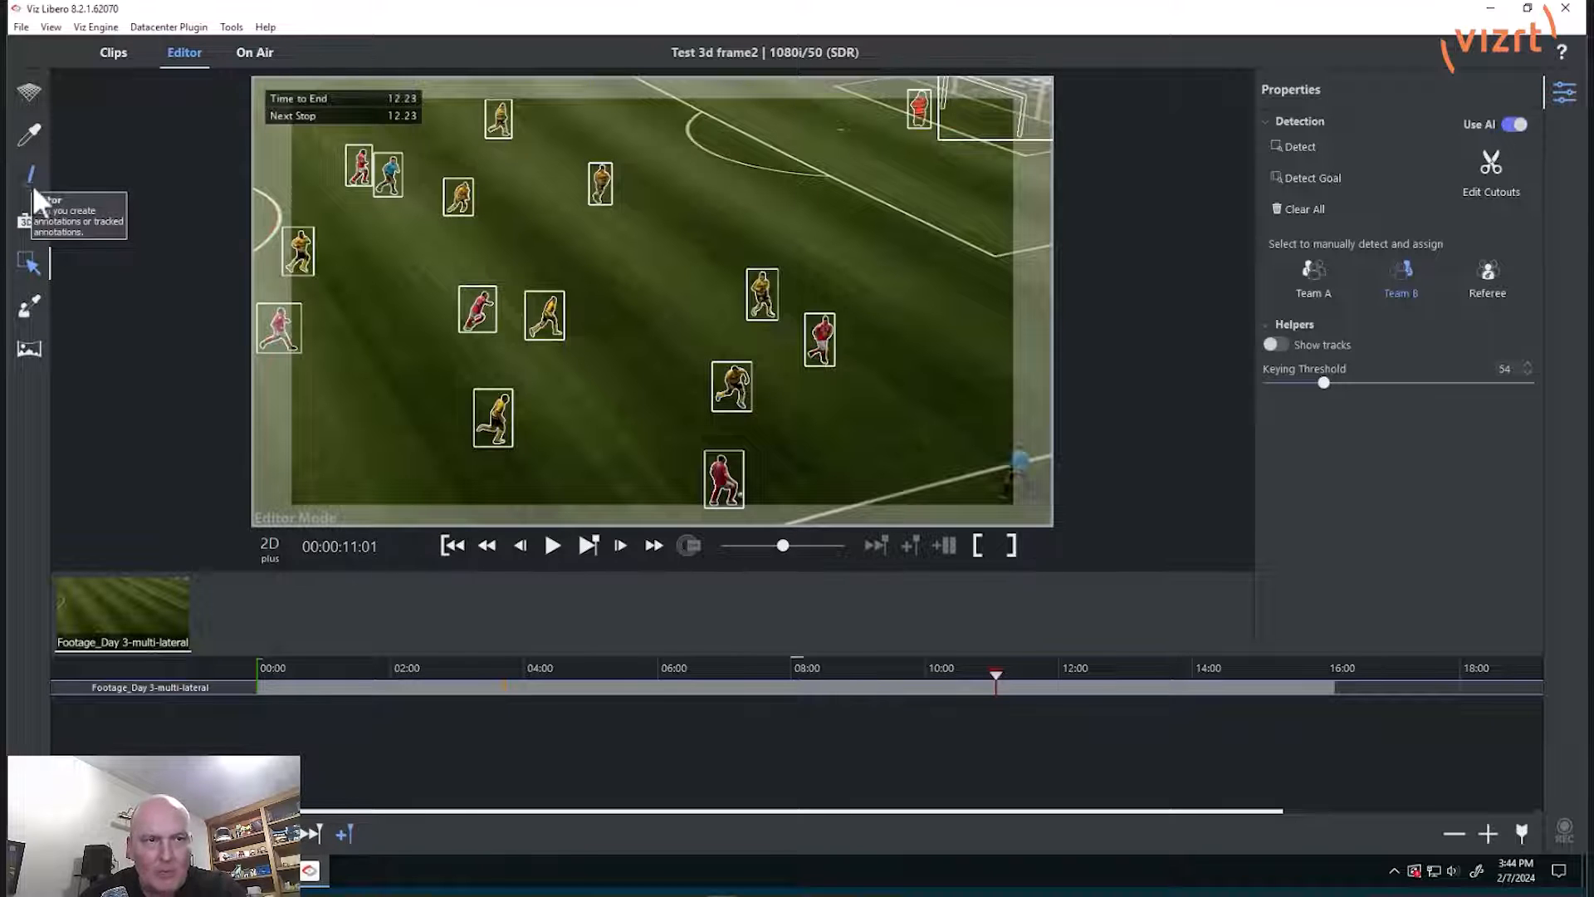
mouse_move(462, 666)
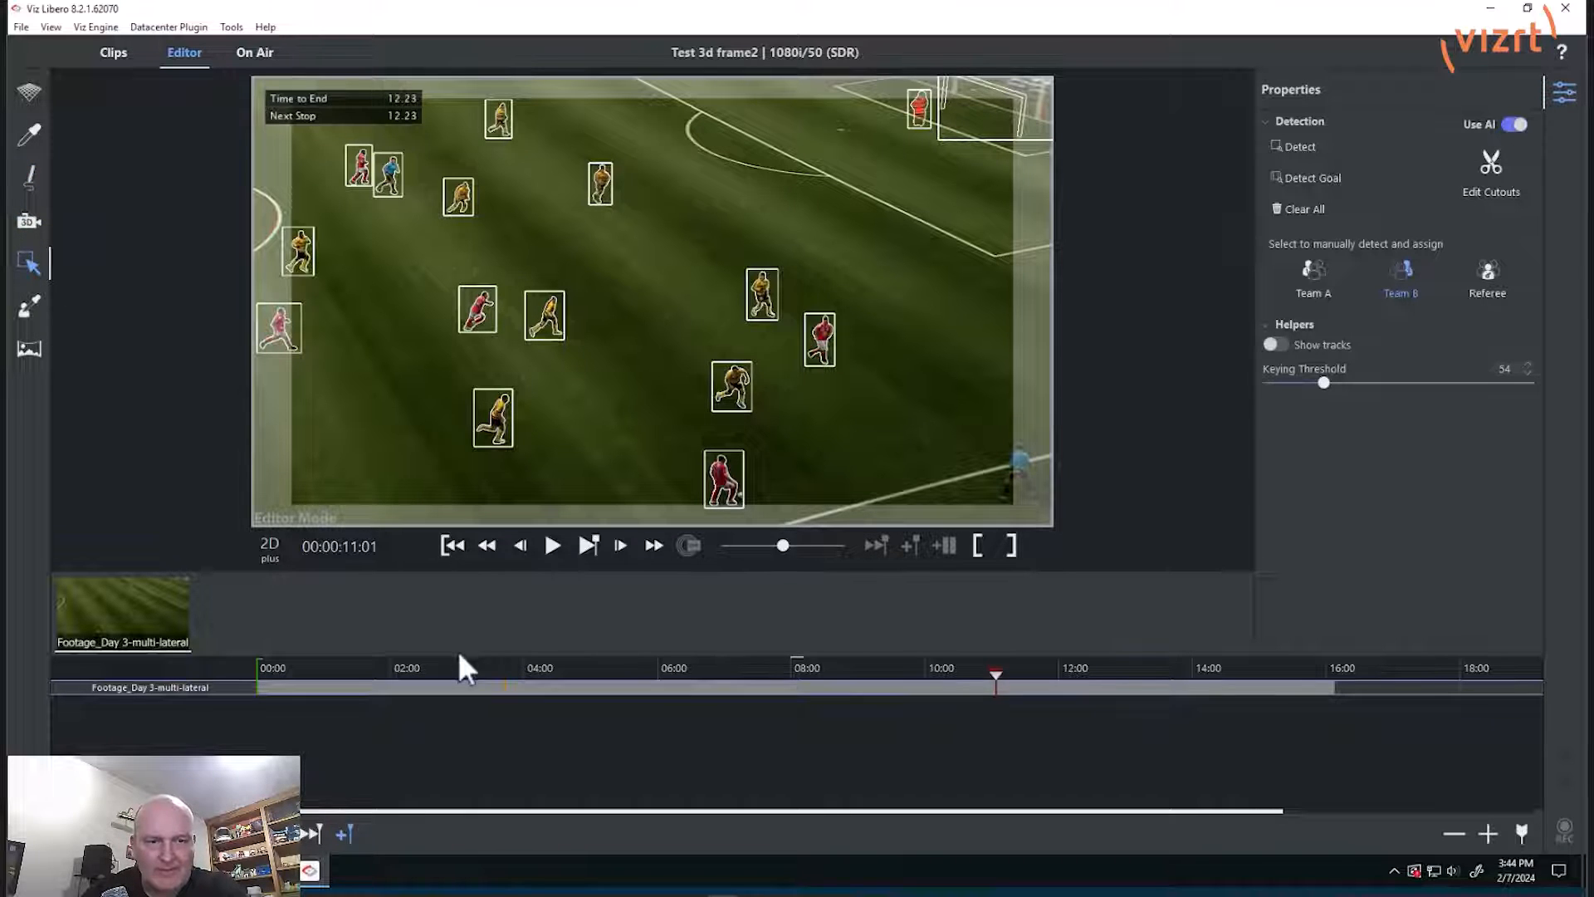
mouse_move(450, 671)
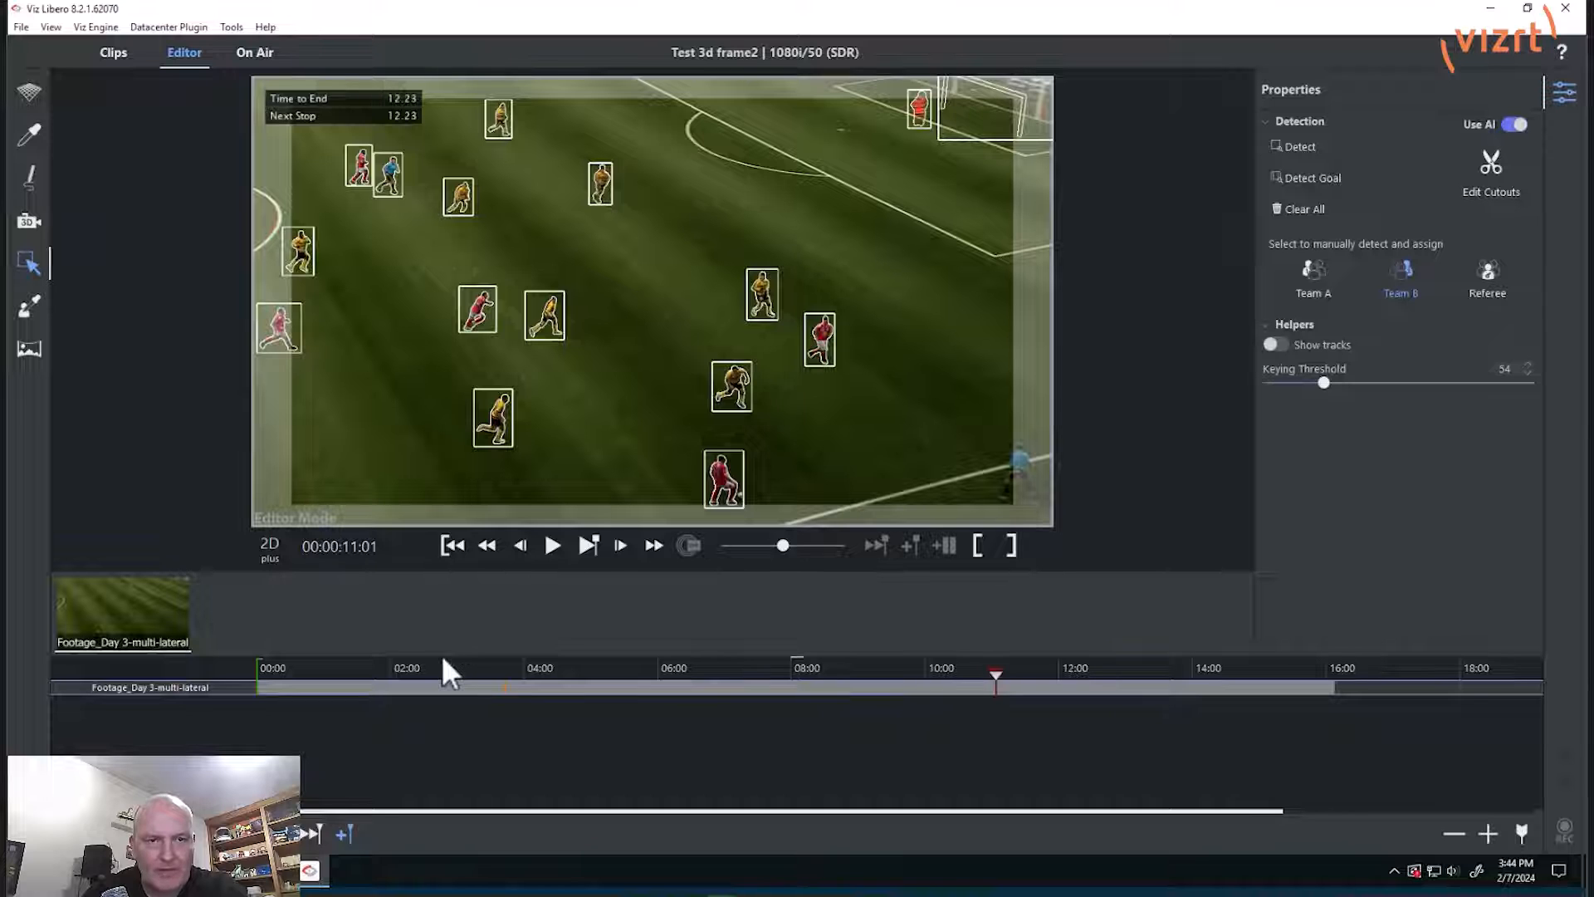
Step: From the camera tool, add a virtual view beside the clip thumbnail
left_click(28, 222)
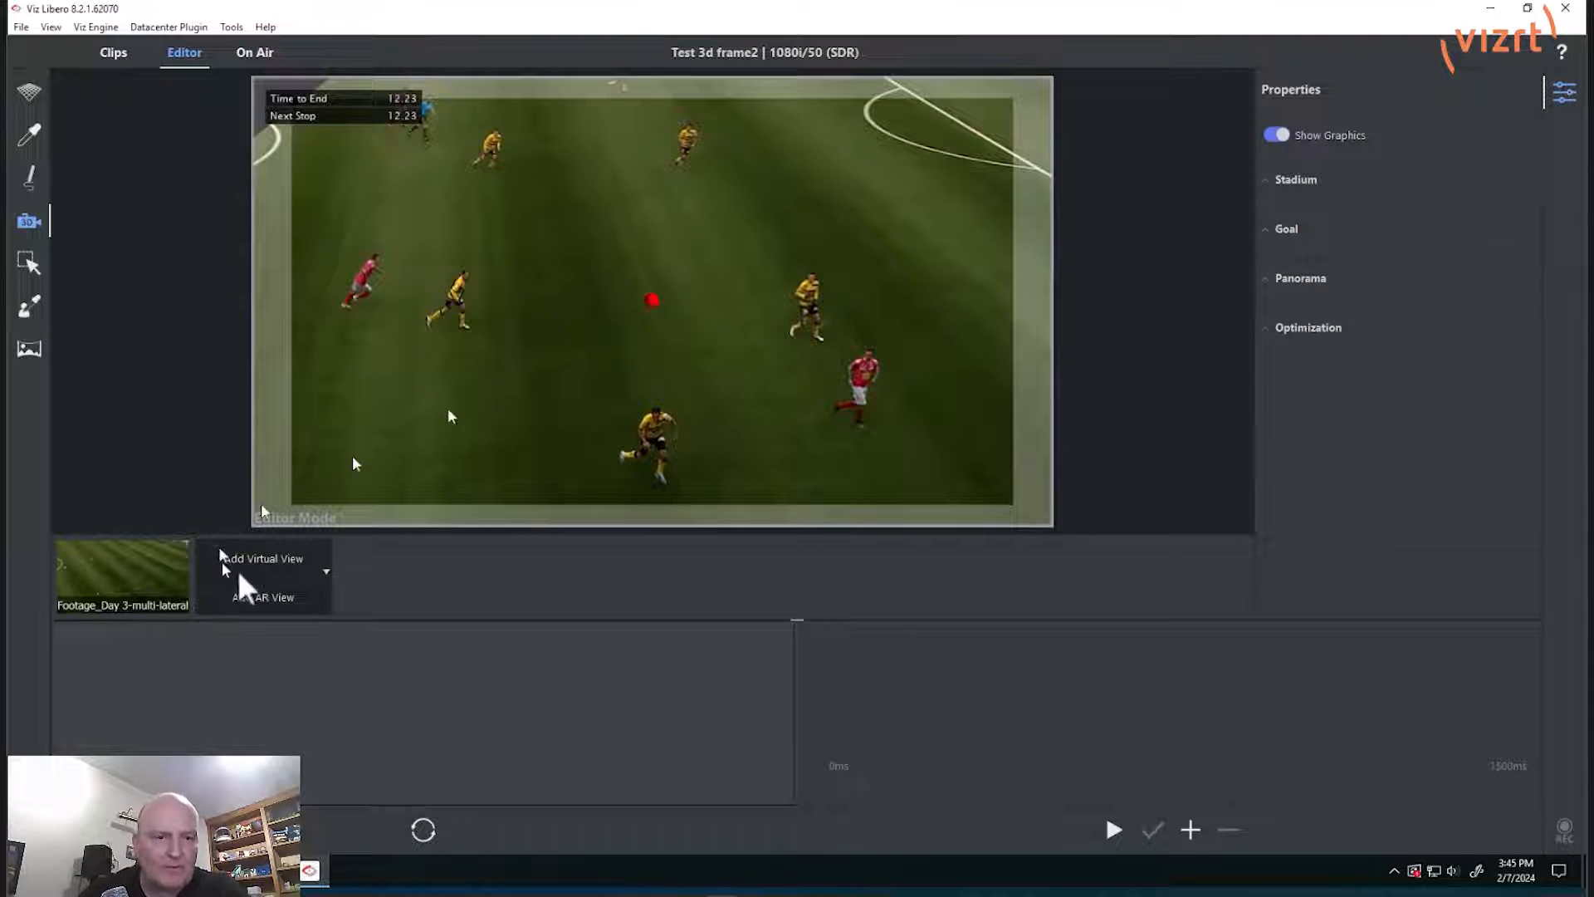
left_click(261, 558)
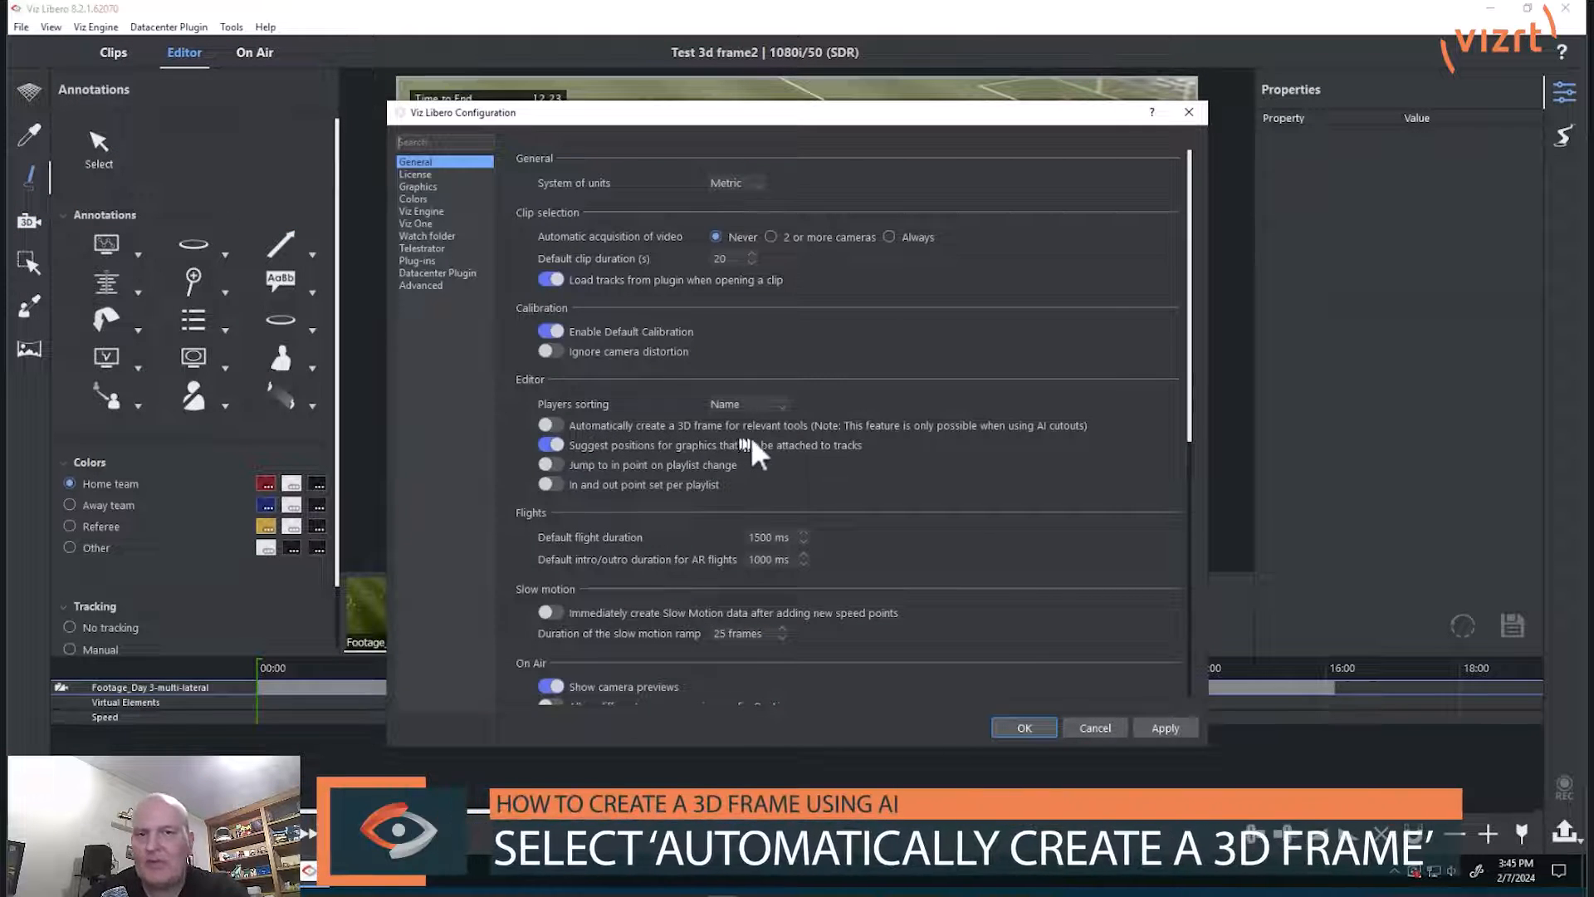
mouse_move(585, 458)
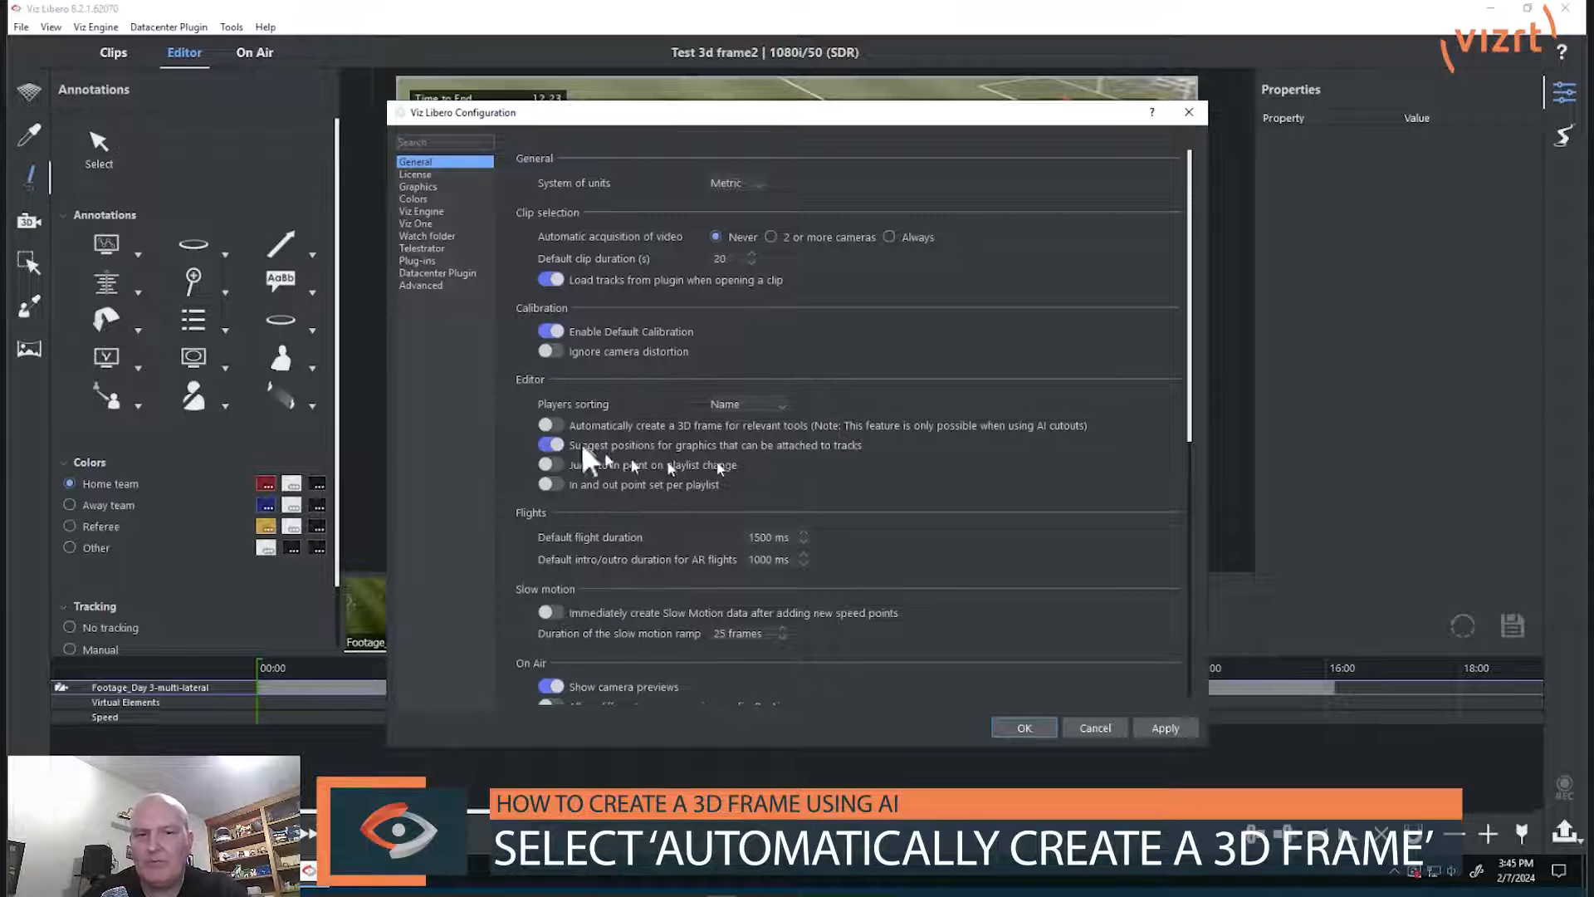
mouse_move(961, 448)
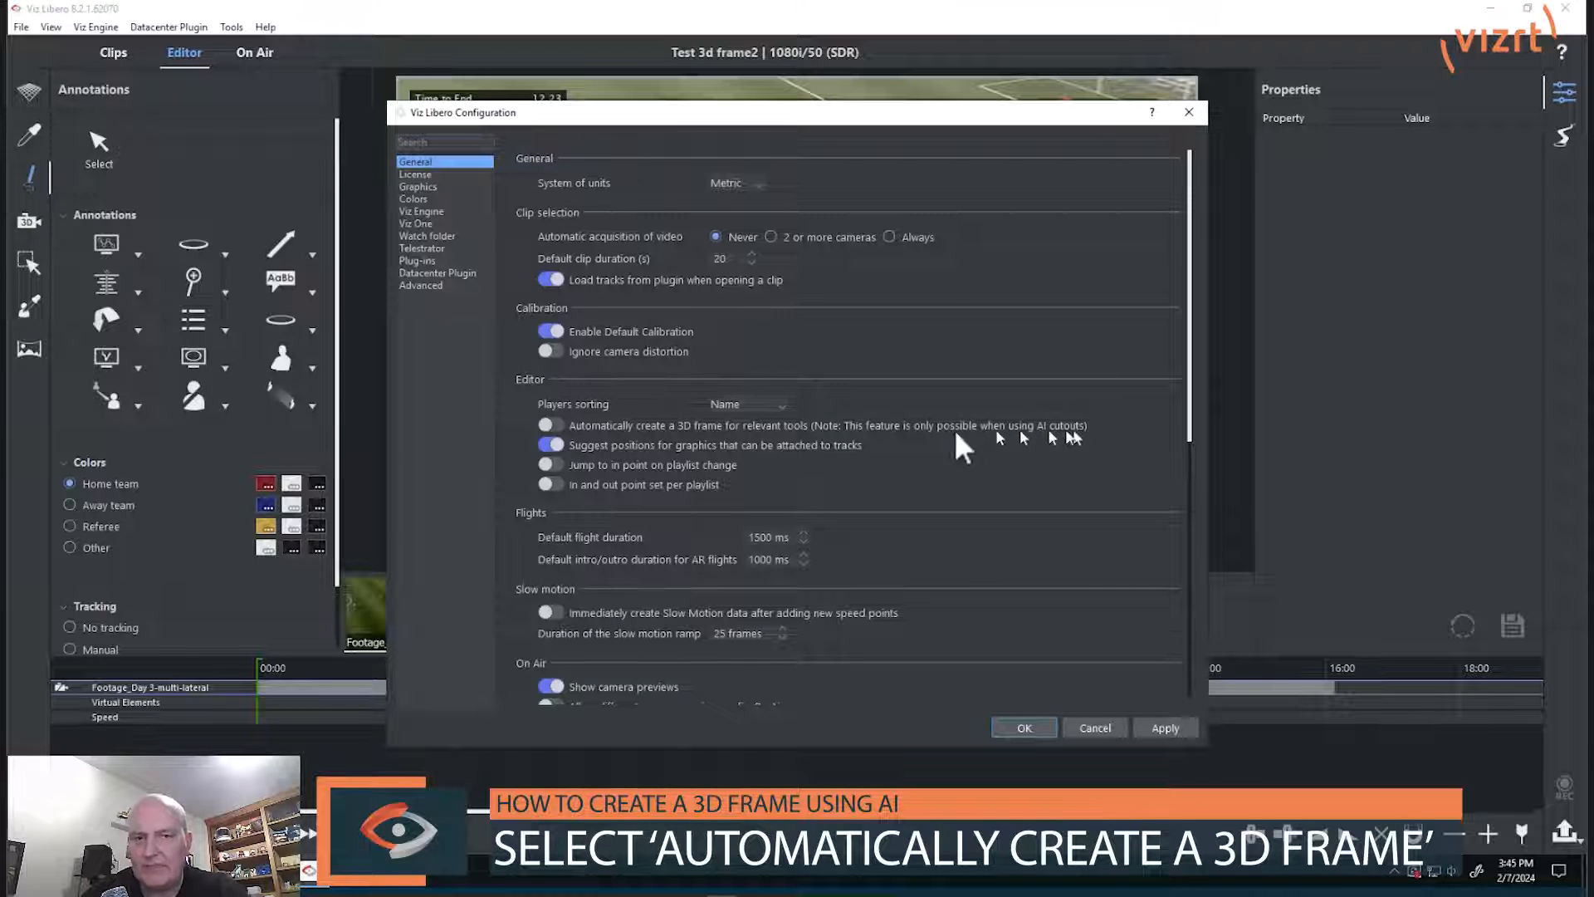
Step: Enable 'Automatically create a 3D frame for relevant tools' in General > Editor and apply
left_click(550, 425)
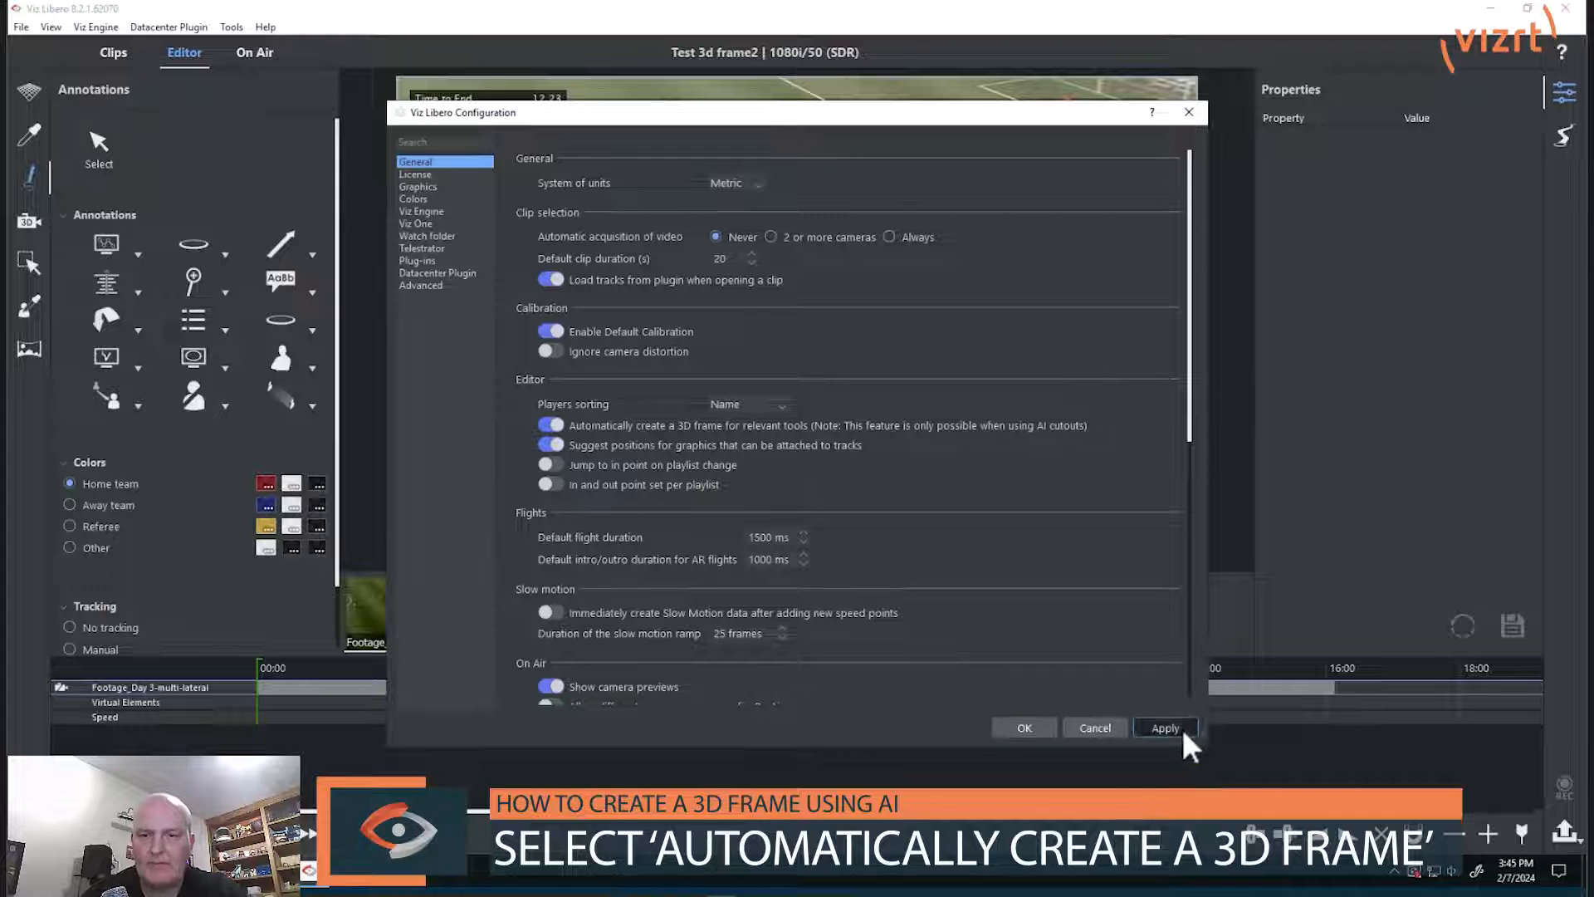
left_click(1023, 727)
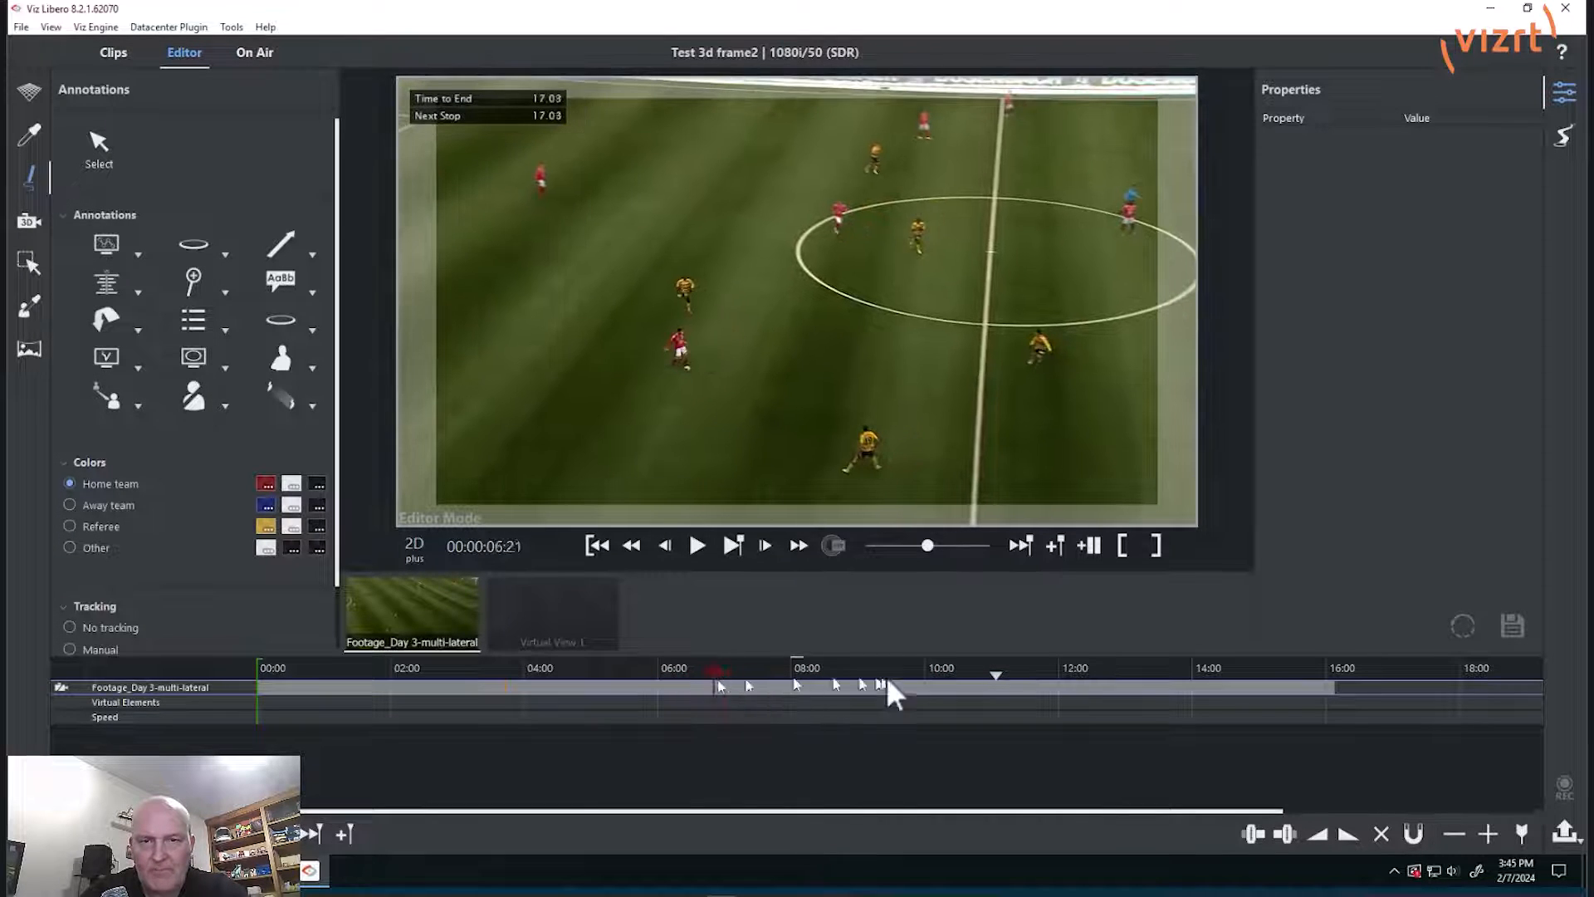
Step: Move the playhead to 13:06 on the timeline
left_click(1138, 697)
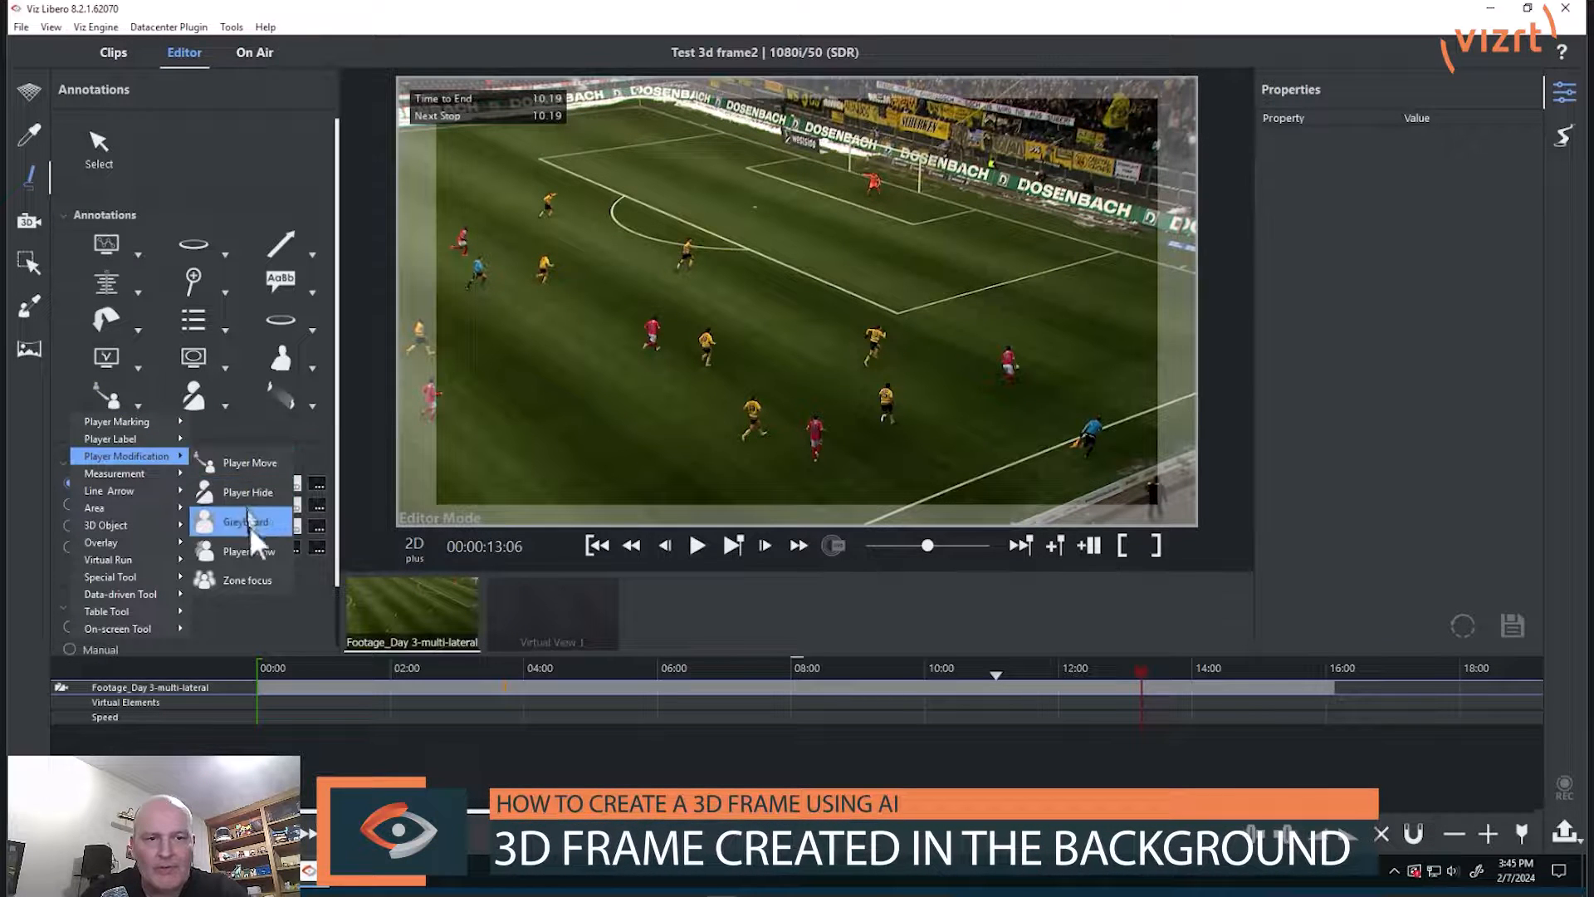
mouse_move(248, 462)
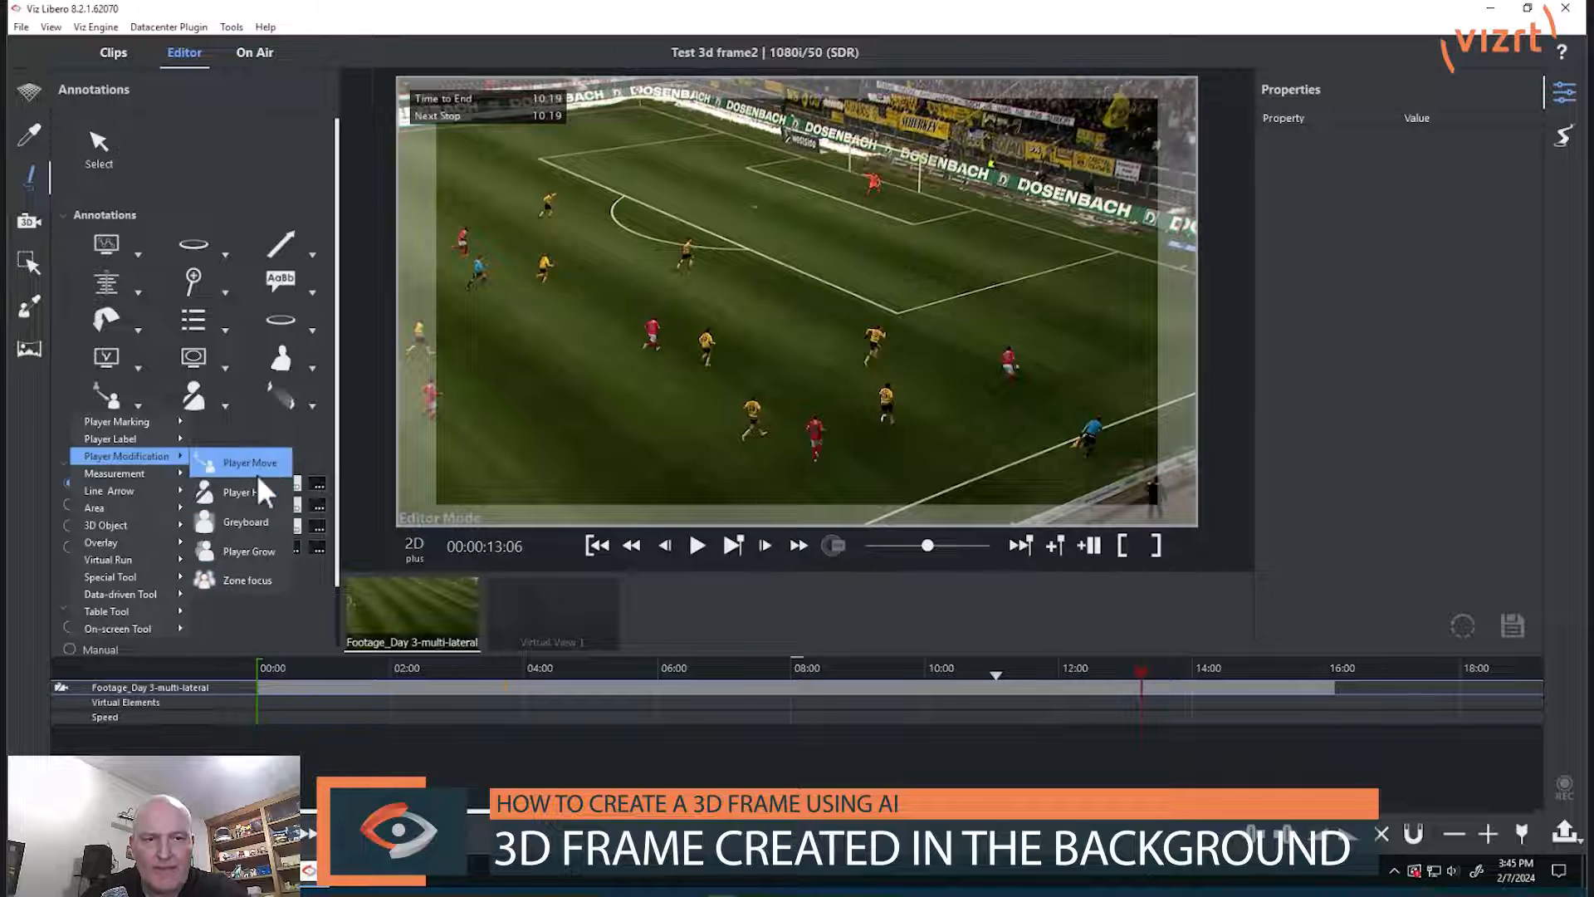
Step: Draw red Player Move run paths starting from the central player on the 3D pitch
left_click(243, 463)
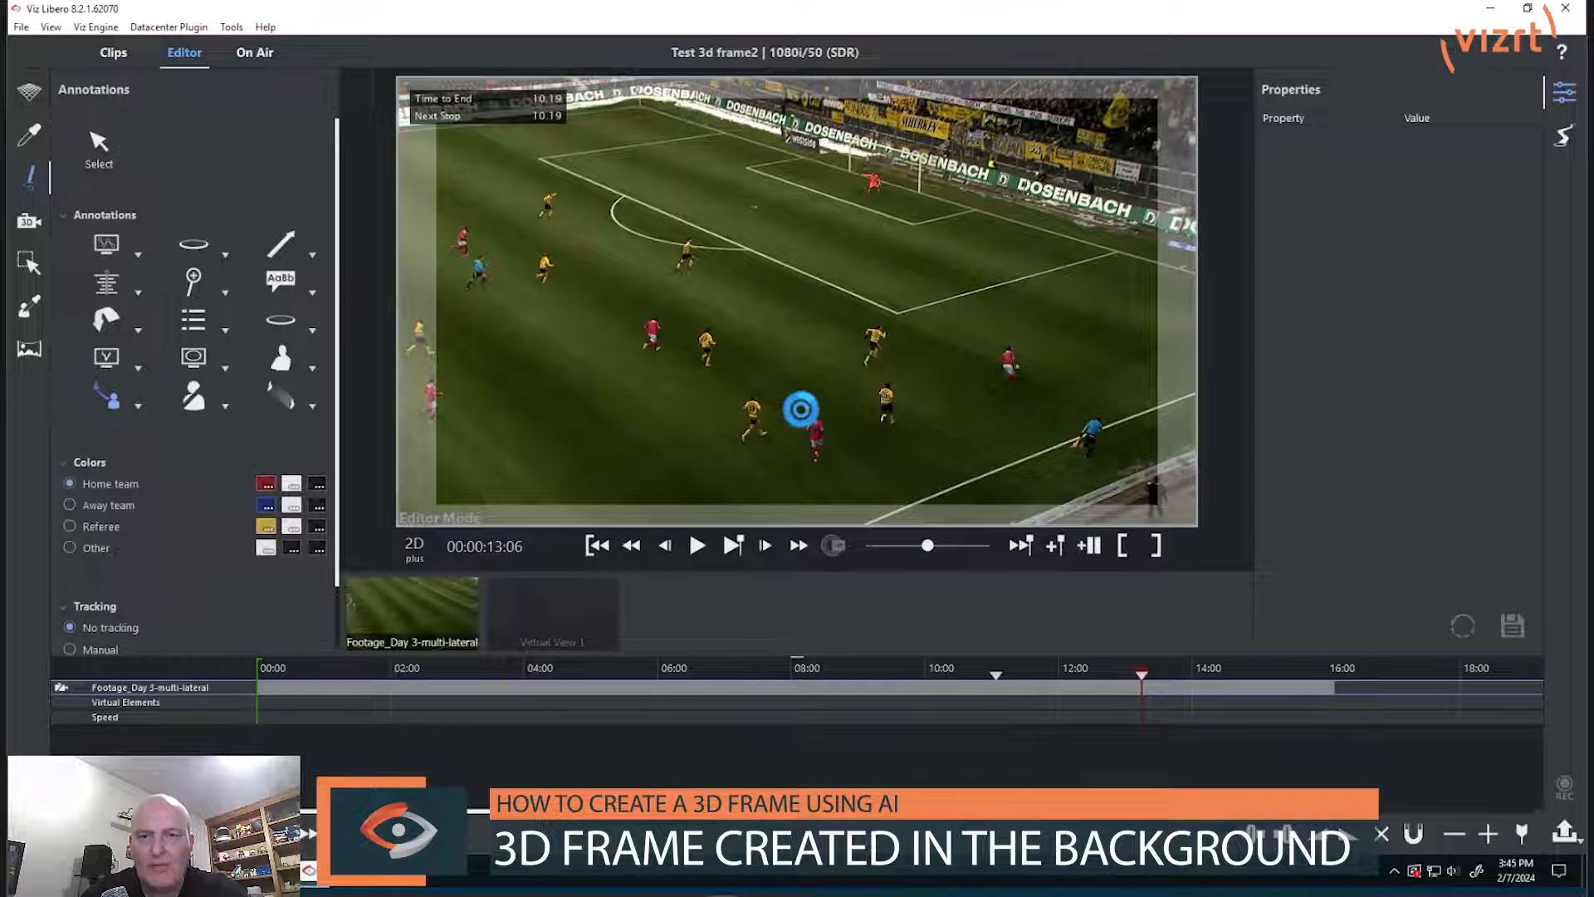
left_click(413, 550)
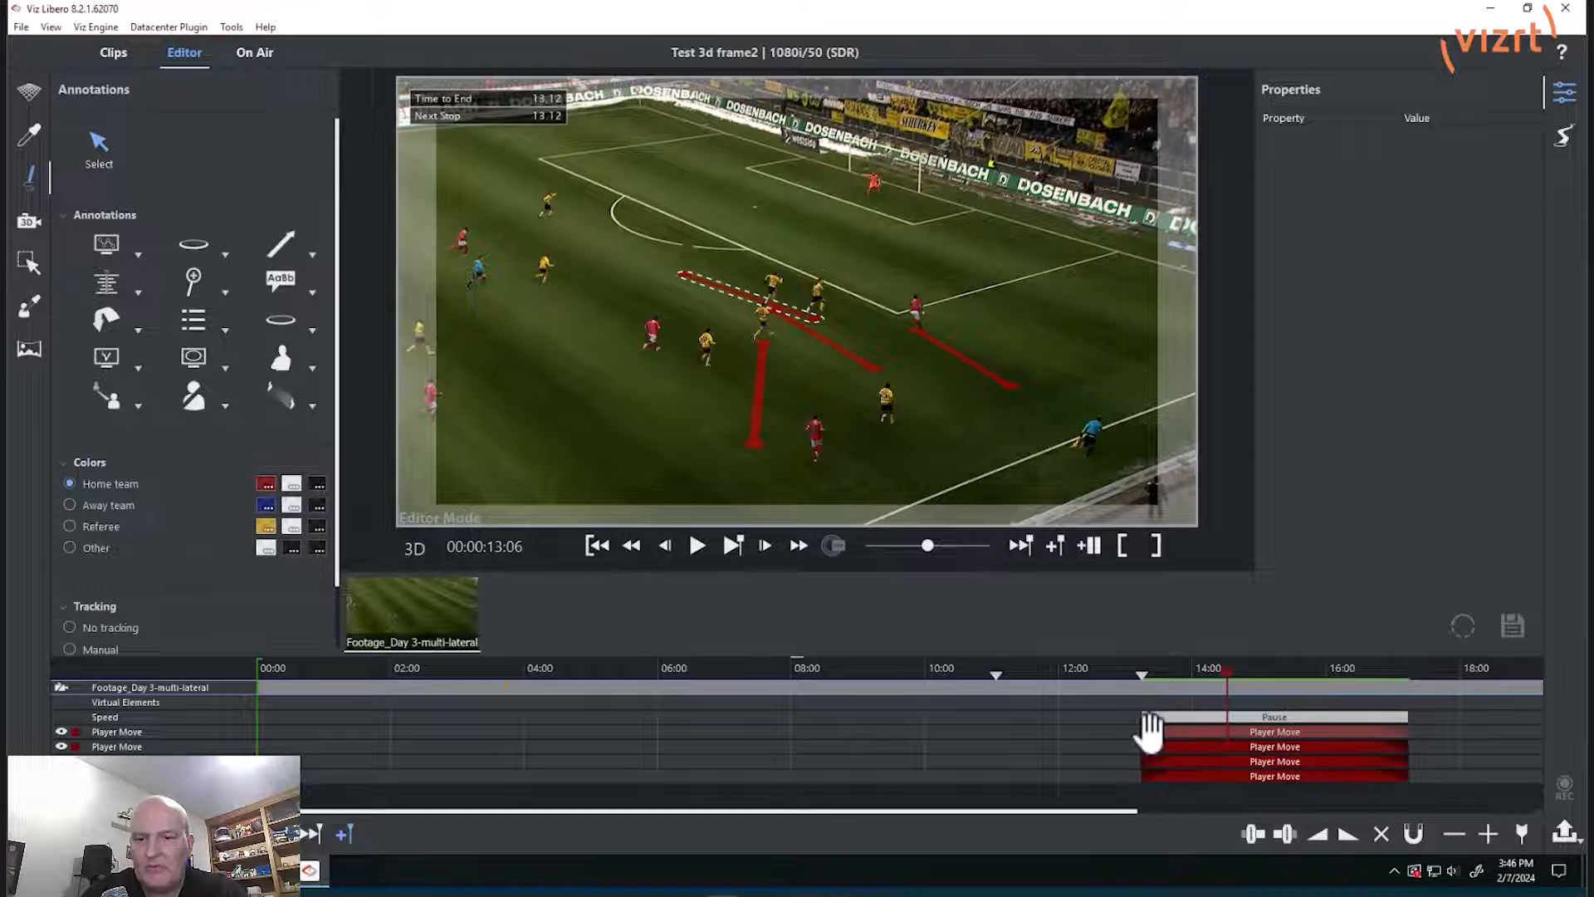
left_click(1272, 730)
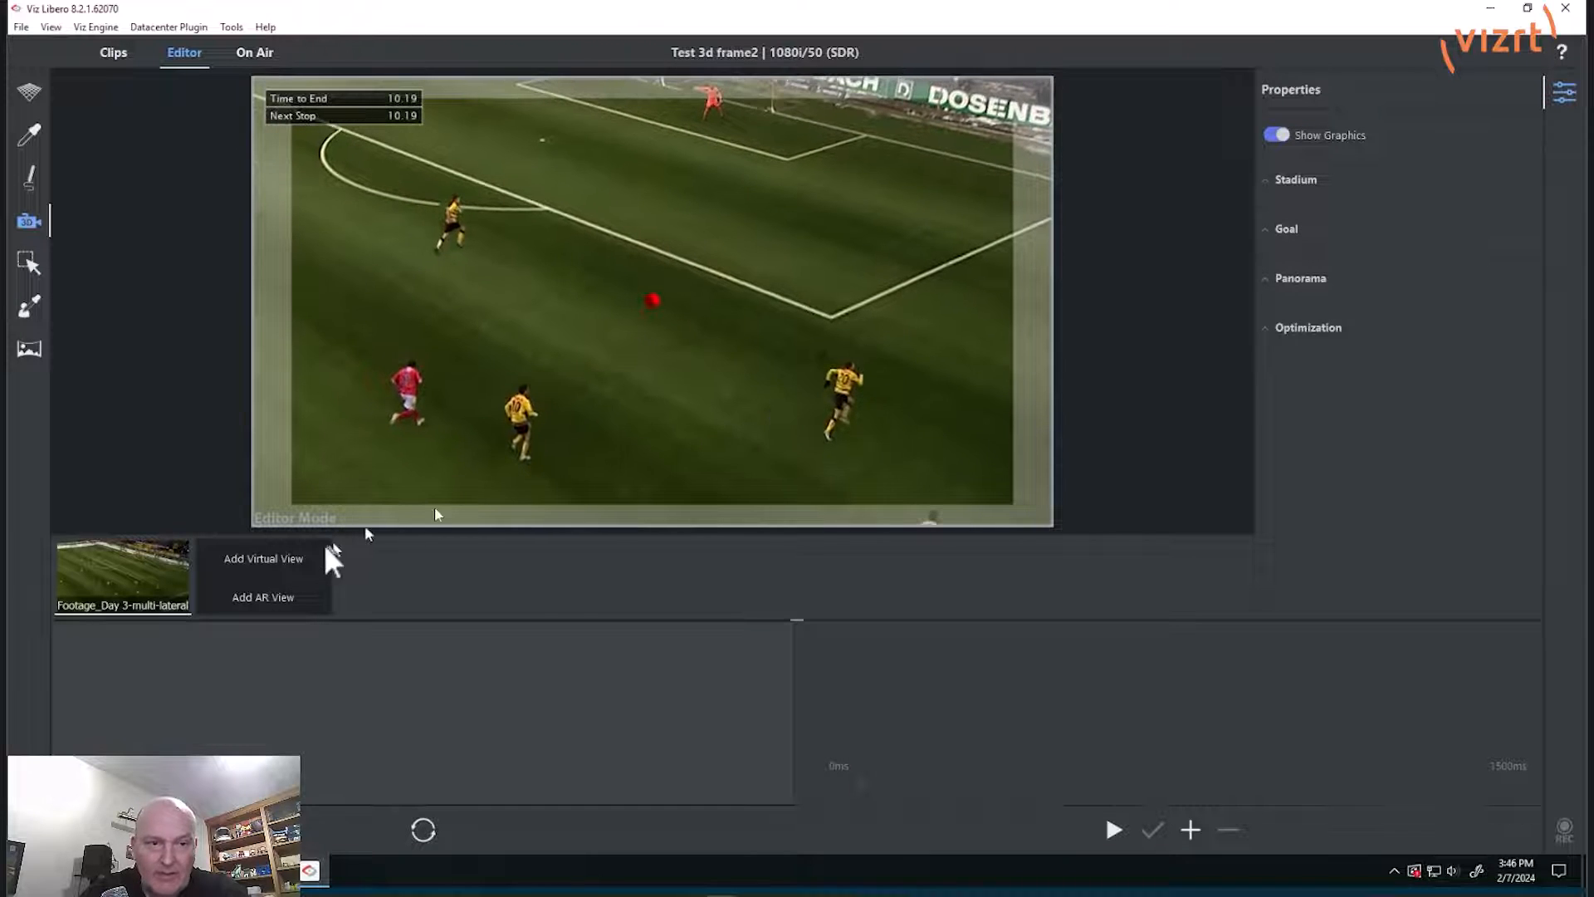
Step: Add Virtual View 1 alongside the original footage showing the player move paths
left_click(263, 558)
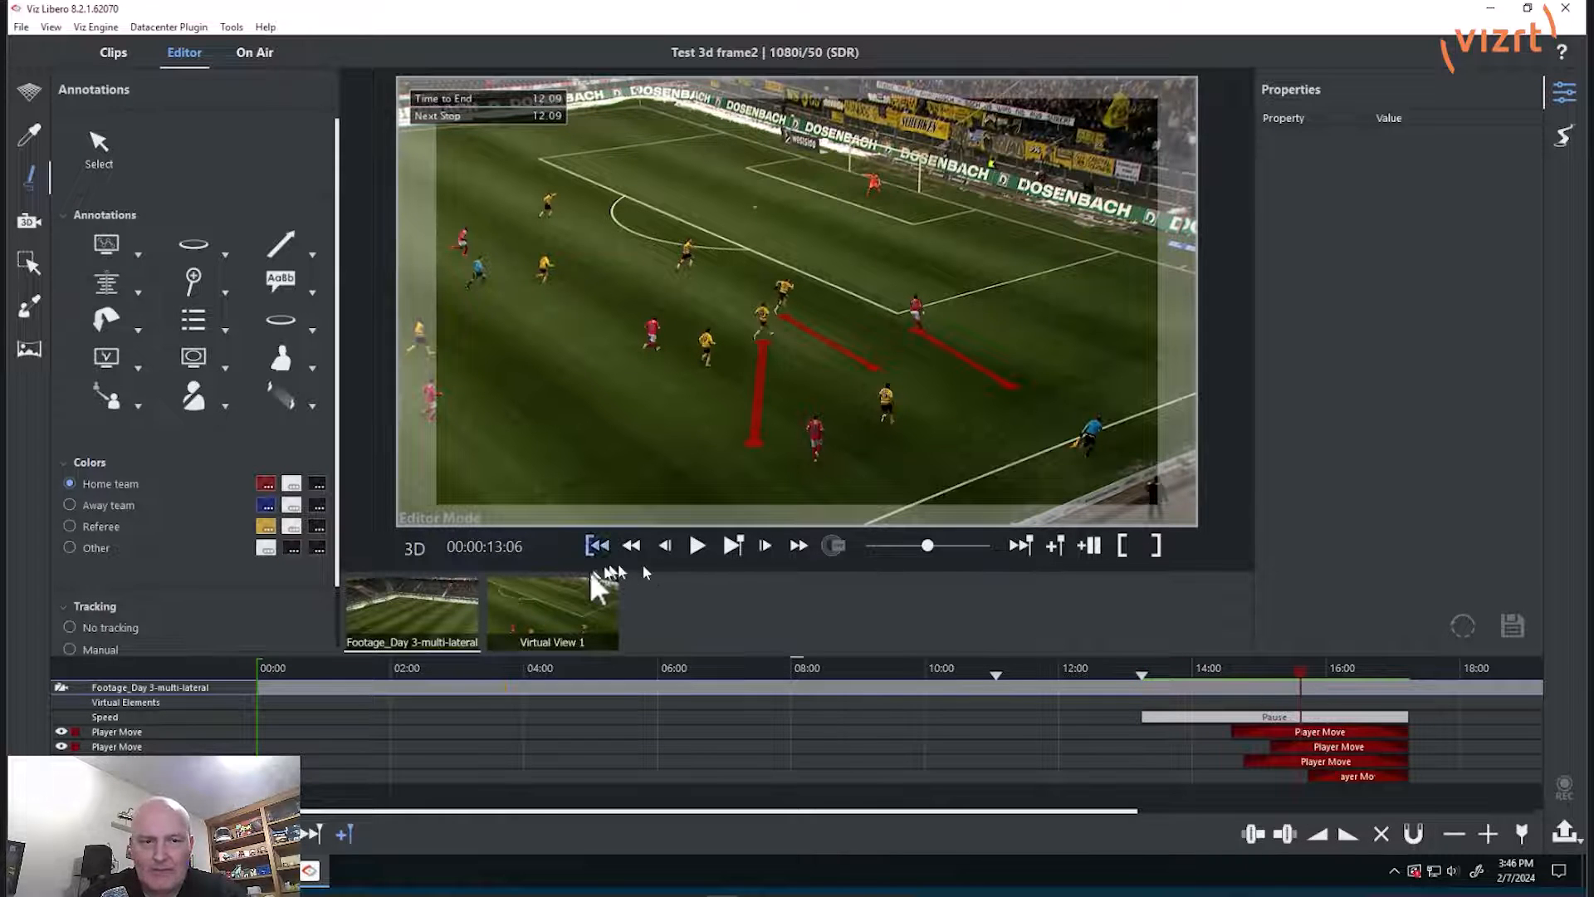
mouse_move(651, 605)
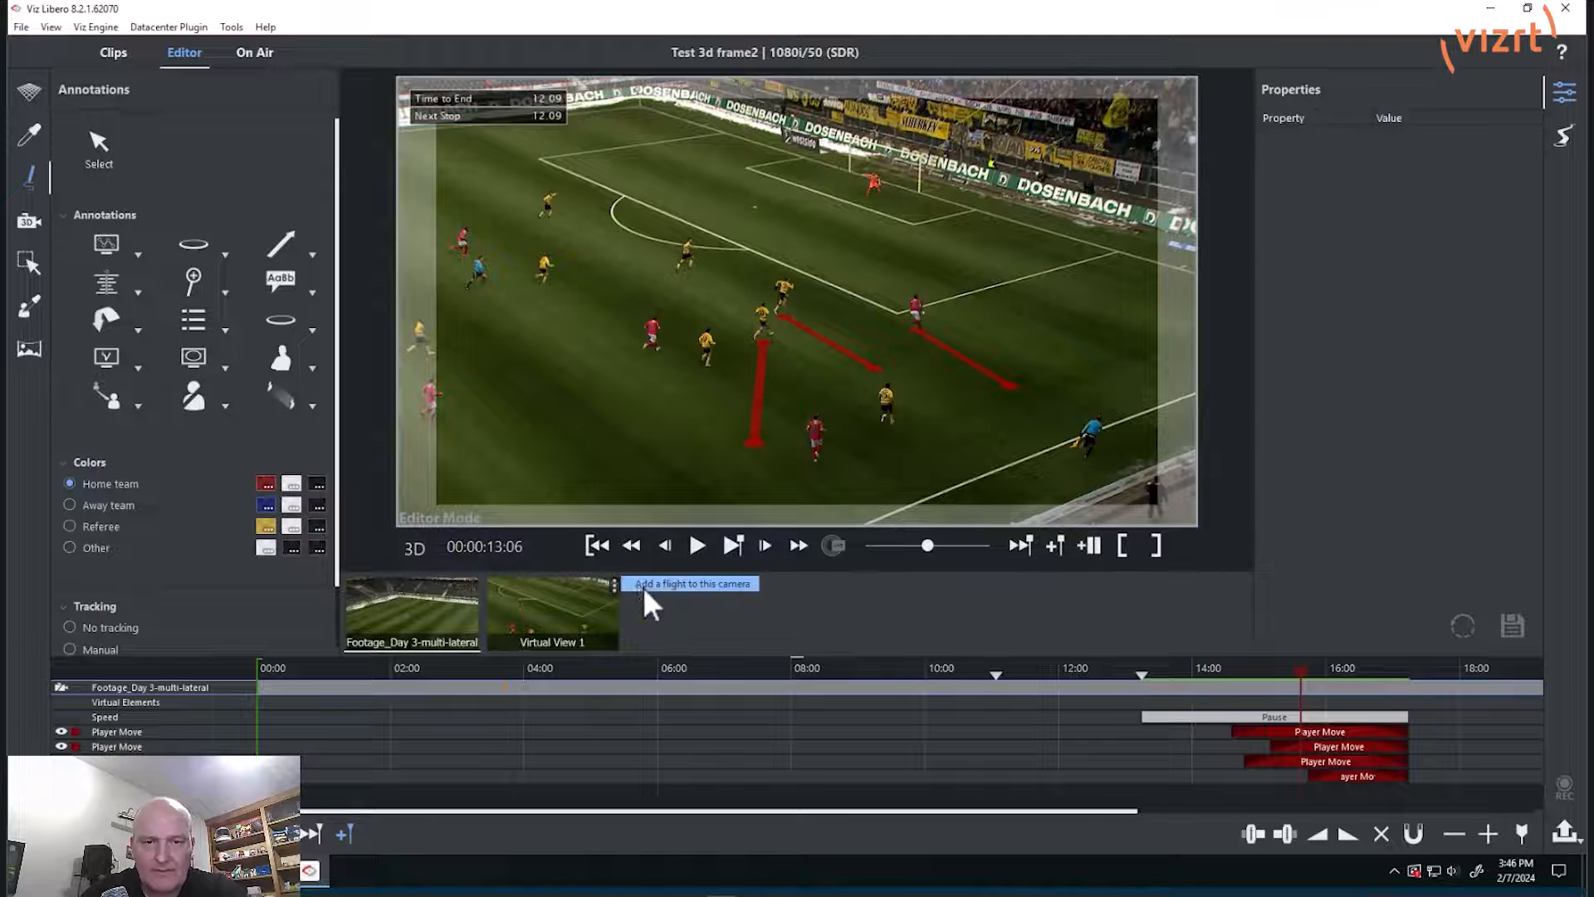
Step: Insert a camera flight on Virtual View 1's timeline
left_click(690, 583)
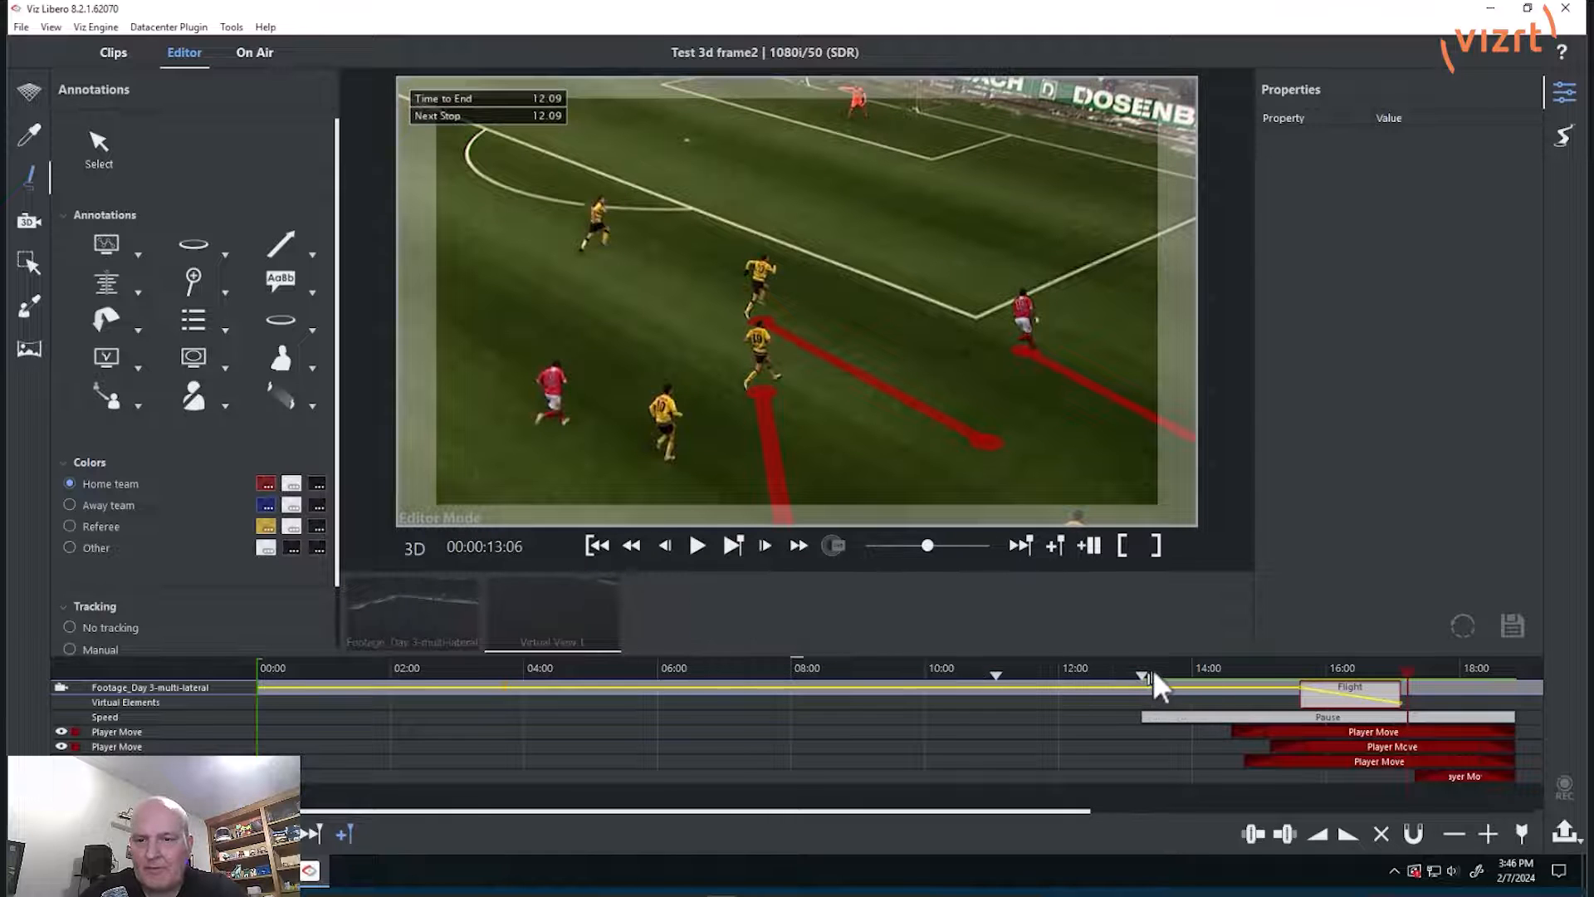